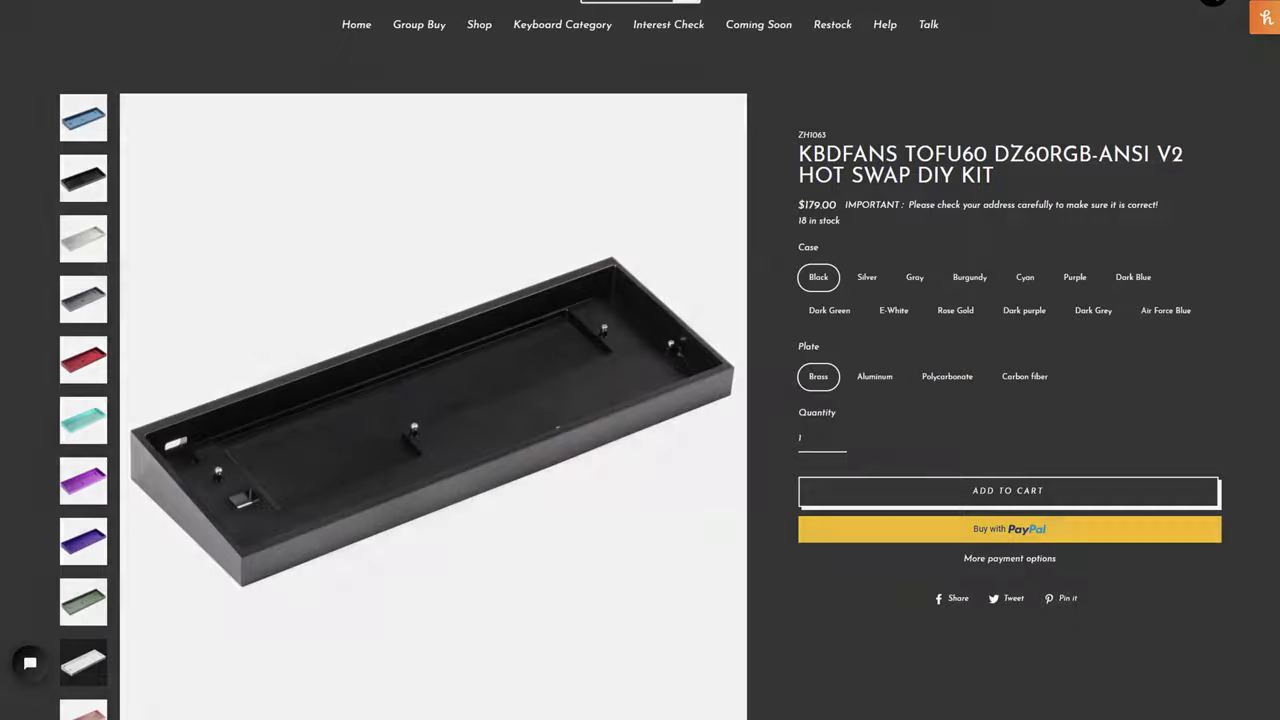
# Scroll down the bakeneko-60 repository page toward the Bakeneko 60 V3 README.
pyautogui.scroll(-3)
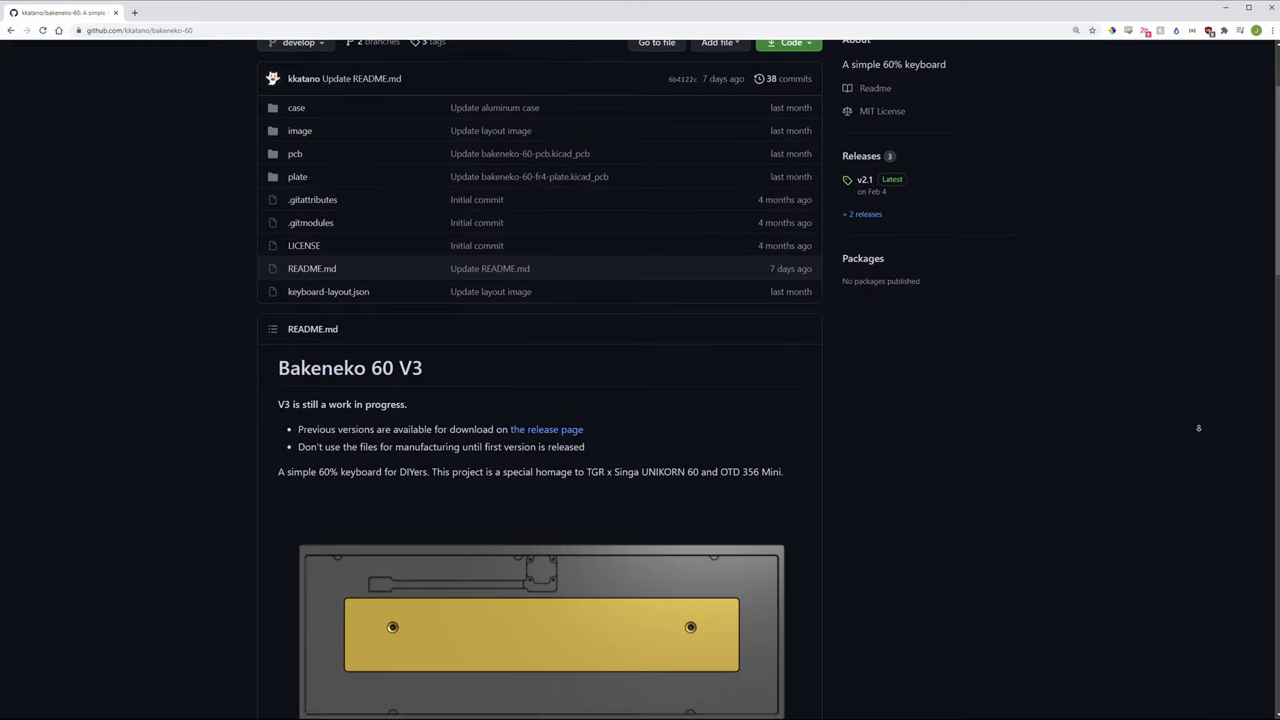
pyautogui.scroll(-3)
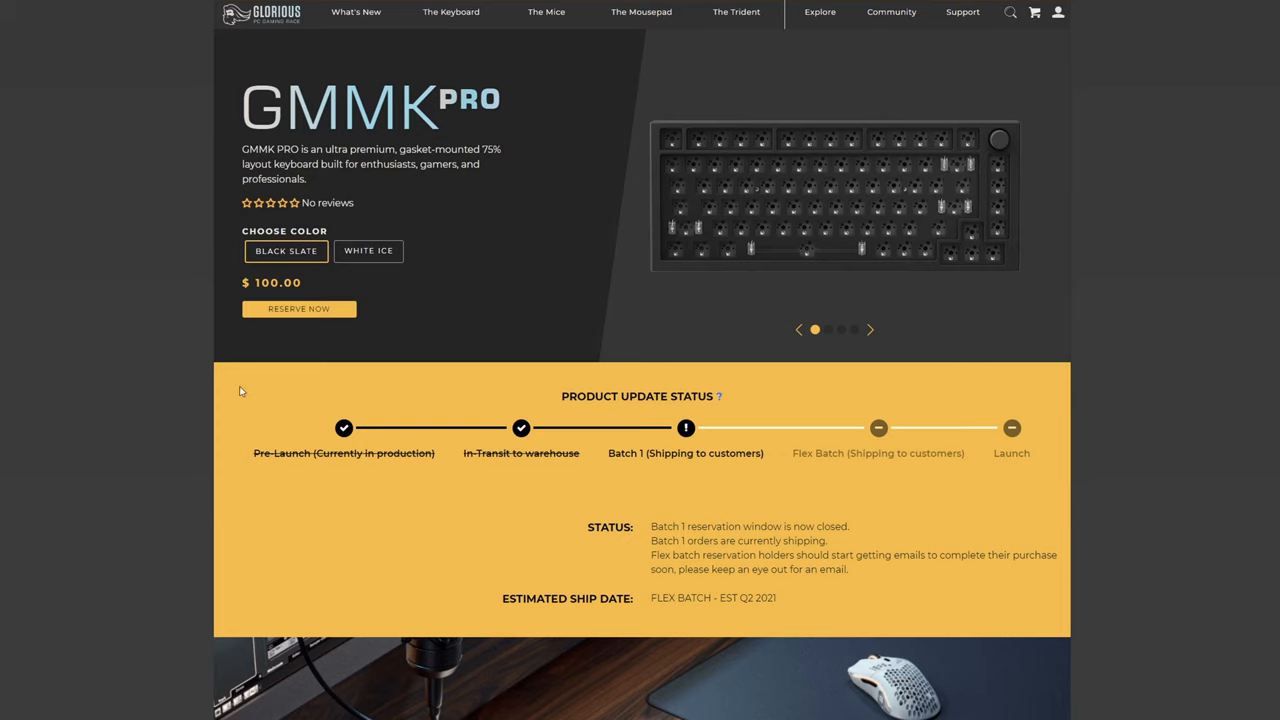
# Scroll through the GMMK Pro case and stabilizer feature banners.
pyautogui.click(298, 308)
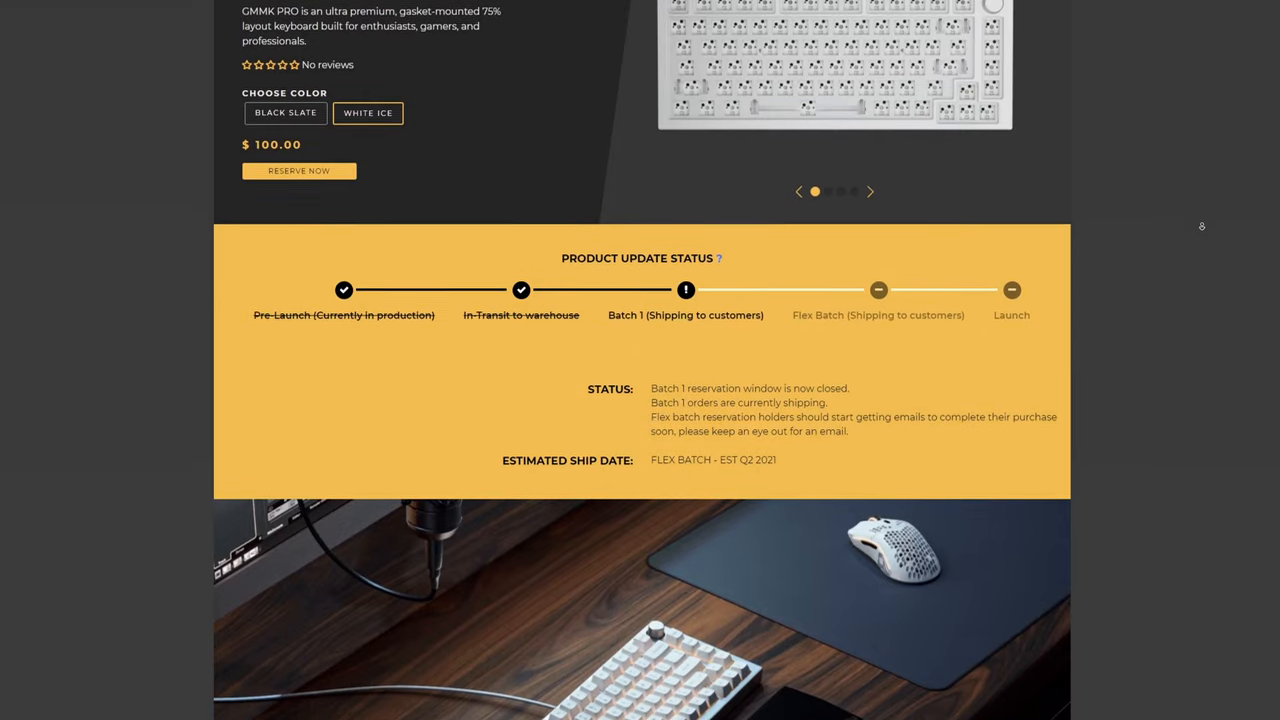
pyautogui.scroll(-3)
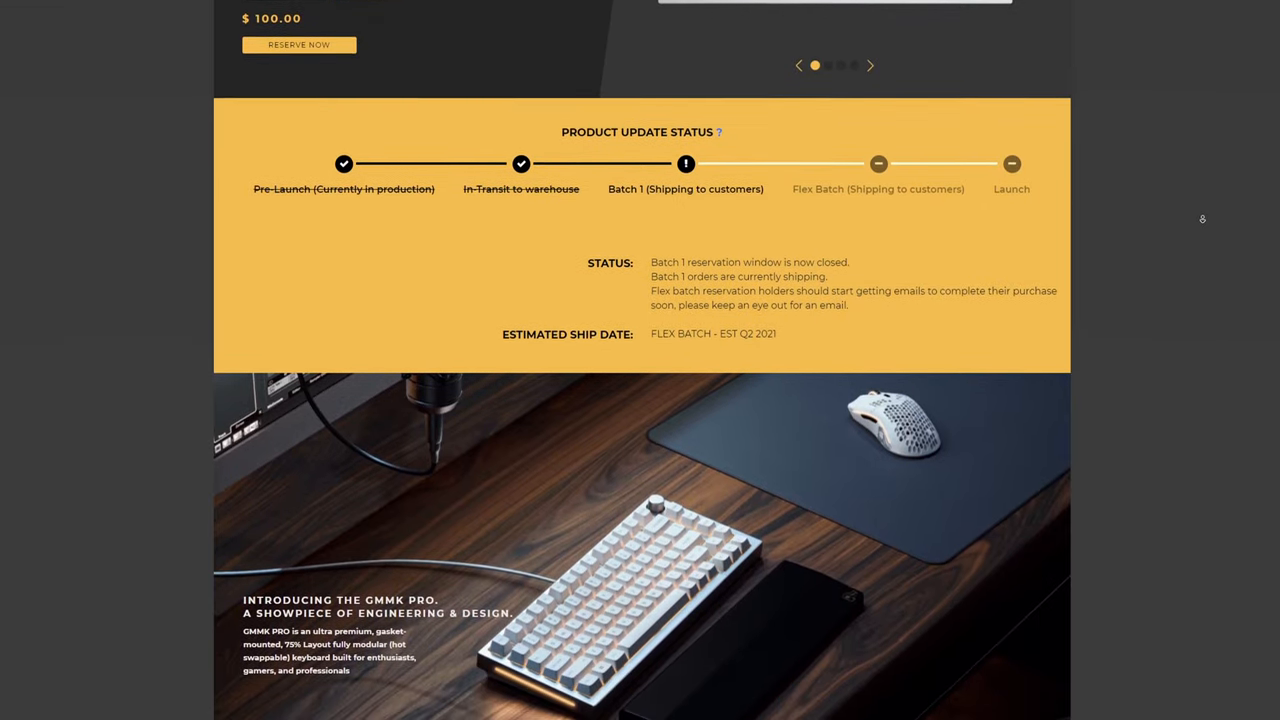
pyautogui.scroll(-3)
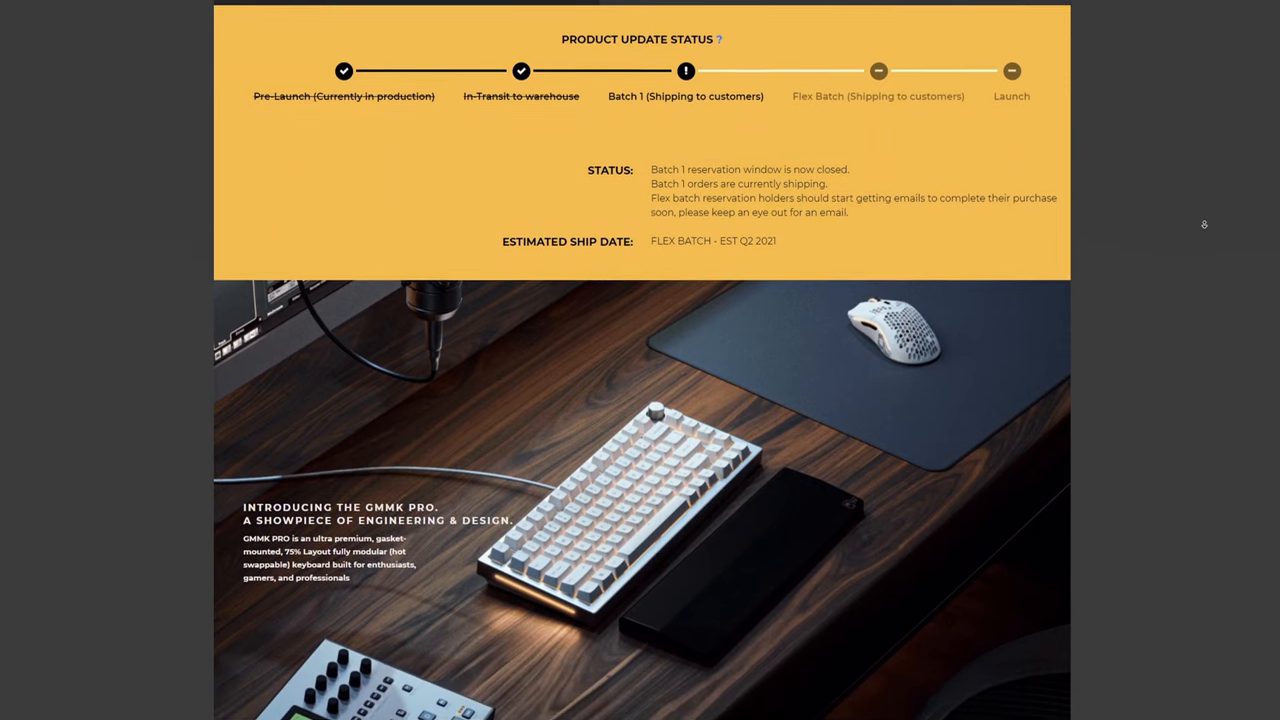
pyautogui.scroll(-3)
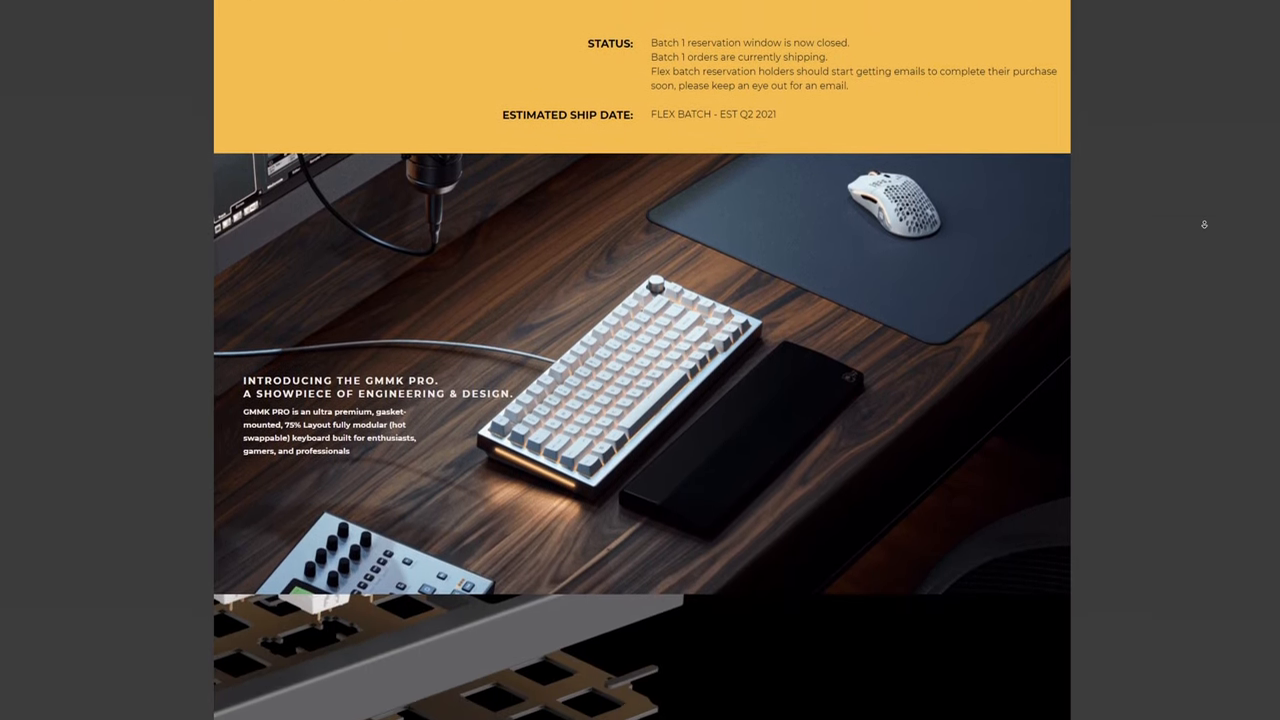
pyautogui.scroll(-3)
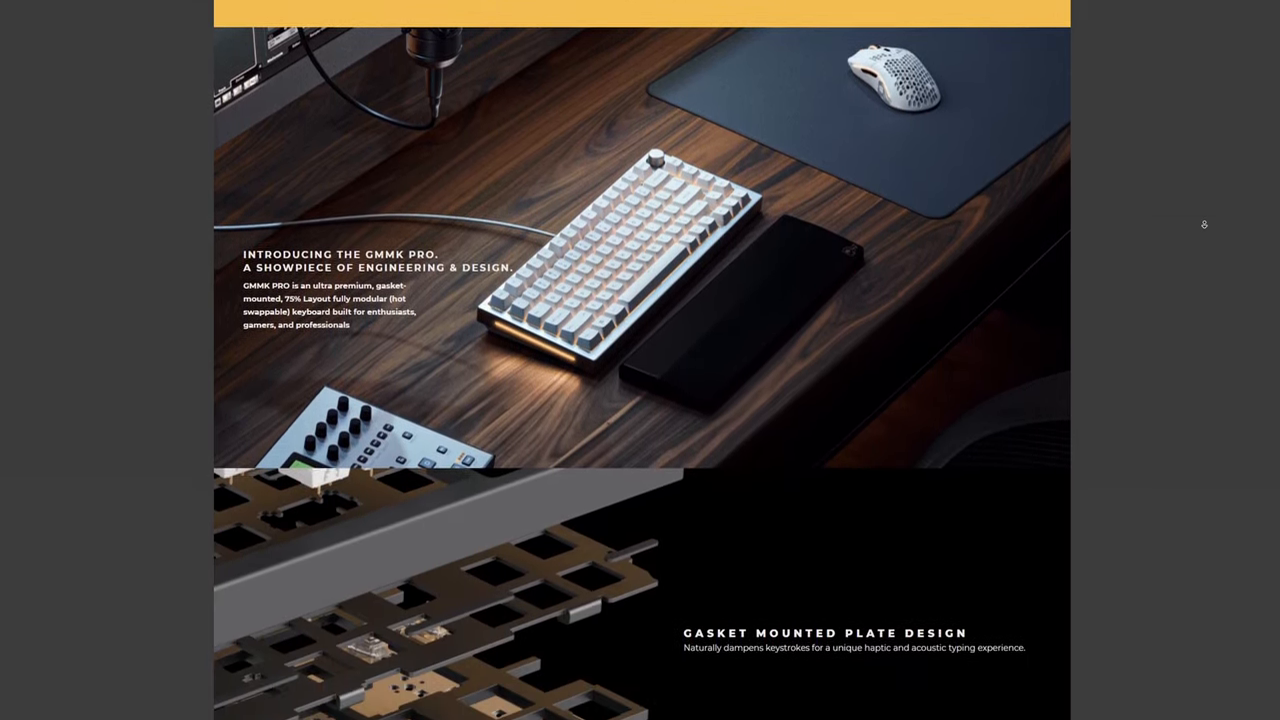
pyautogui.scroll(-3)
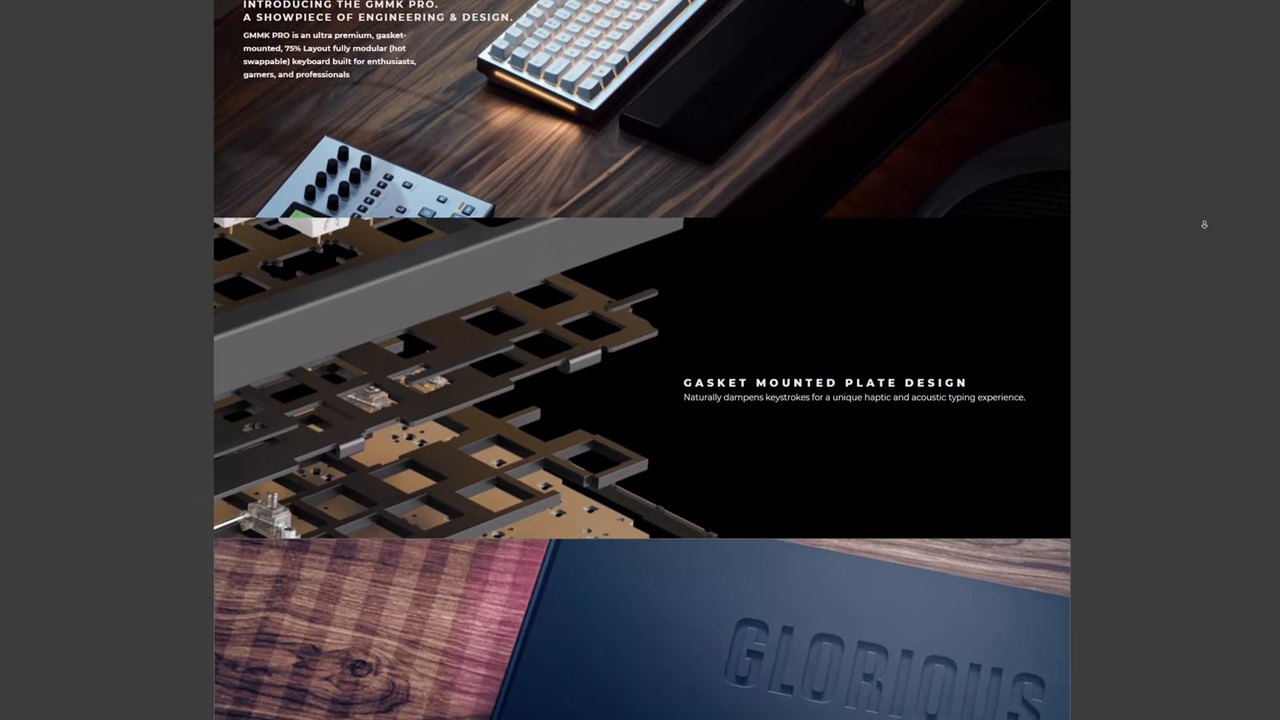
# Continue down to the 75% layout section and the white keyboard image.
pyautogui.scroll(-3)
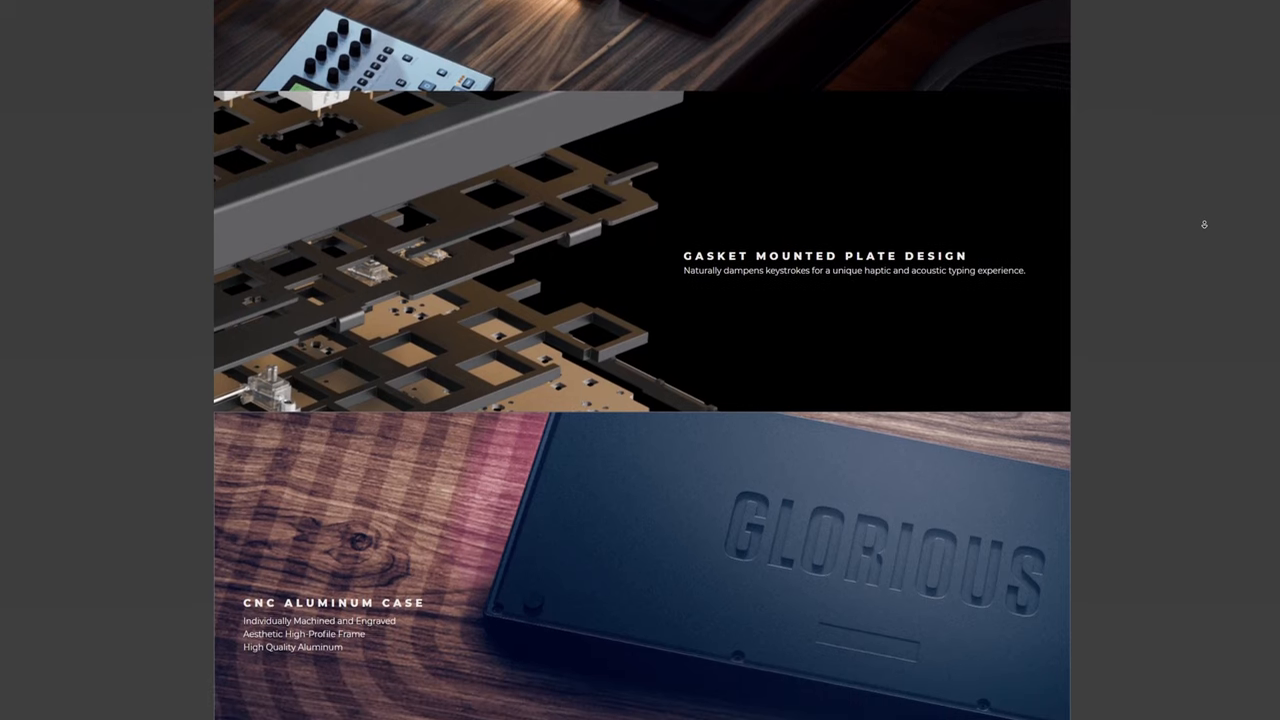
pyautogui.scroll(-3)
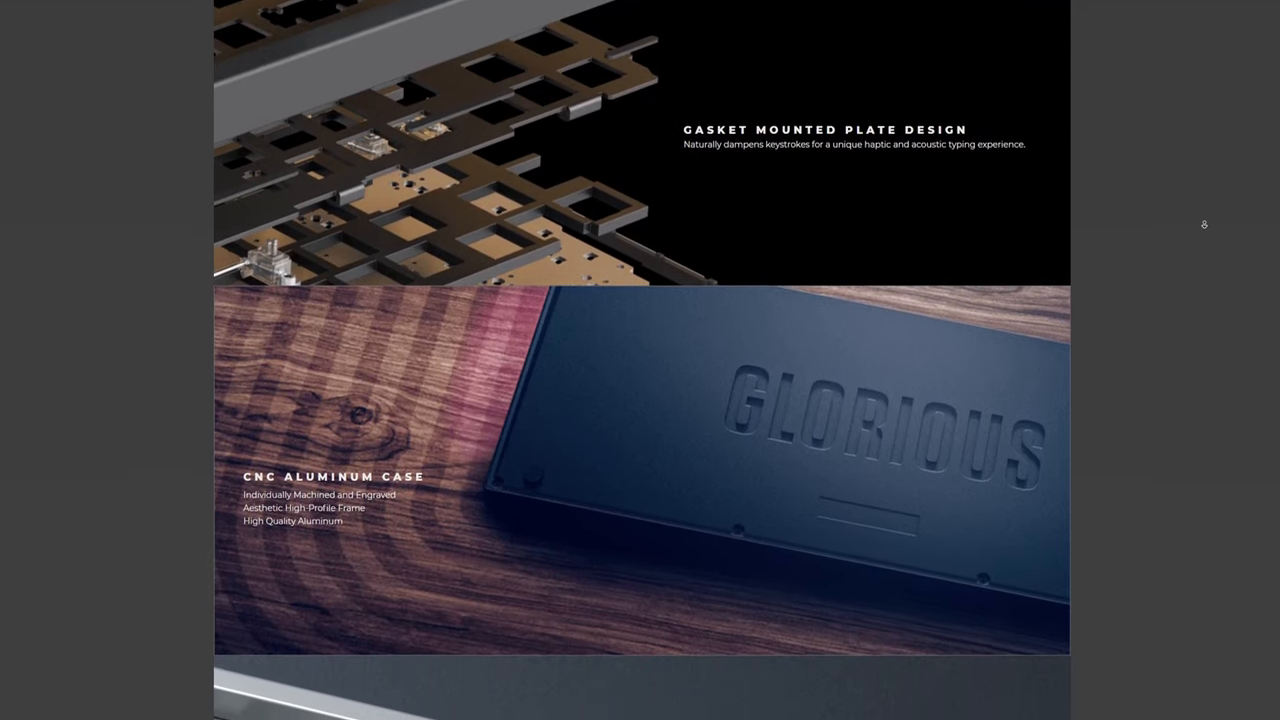
pyautogui.scroll(-3)
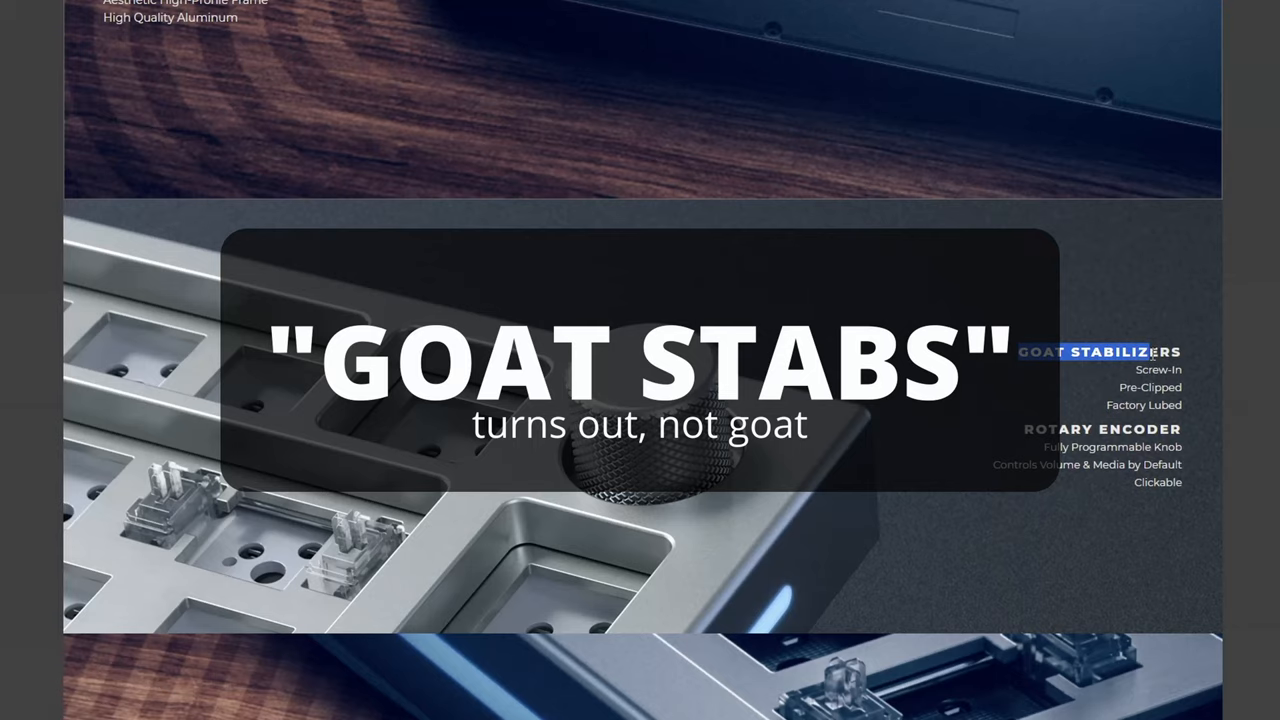
pyautogui.scroll(3)
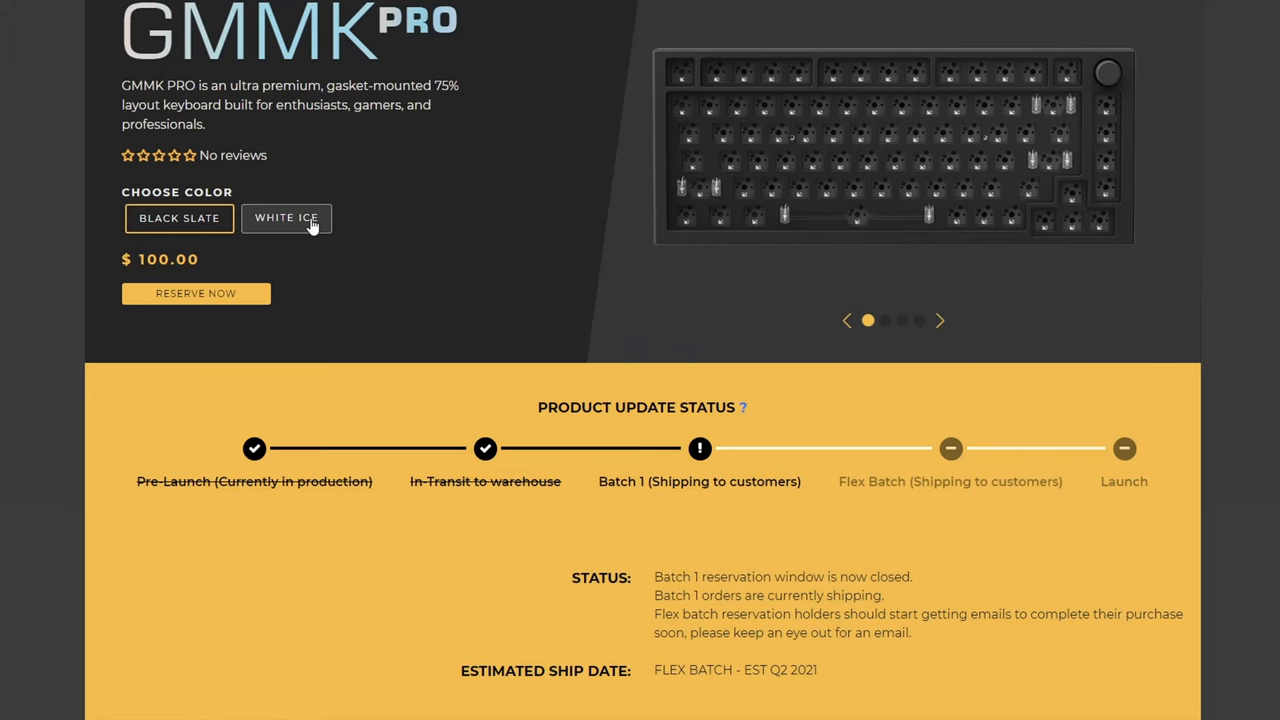
pyautogui.scroll(-3)
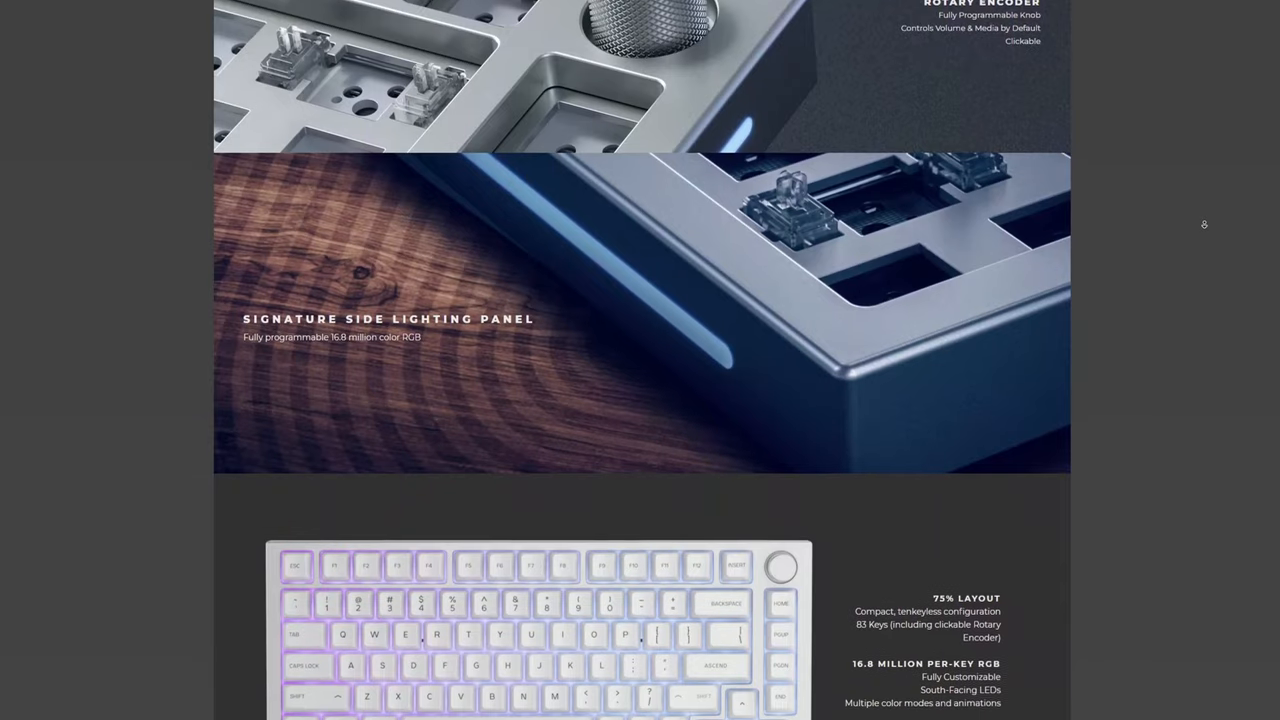
pyautogui.scroll(-3)
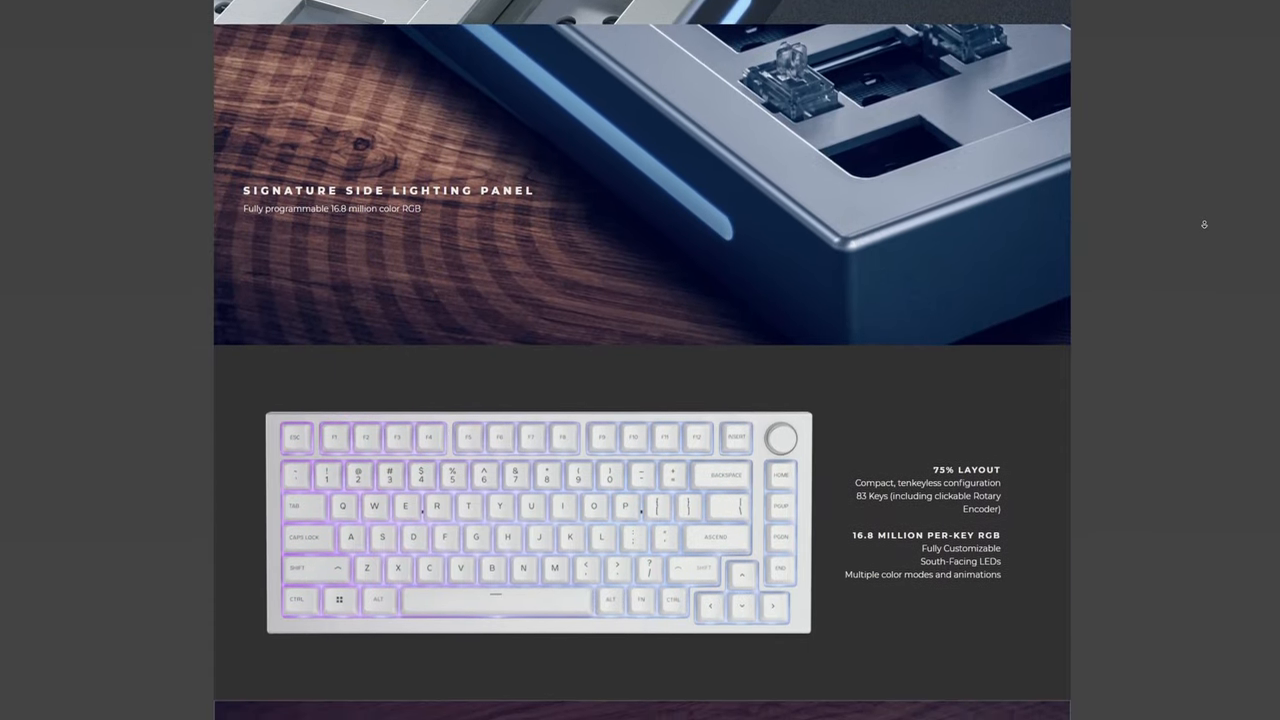
pyautogui.scroll(-3)
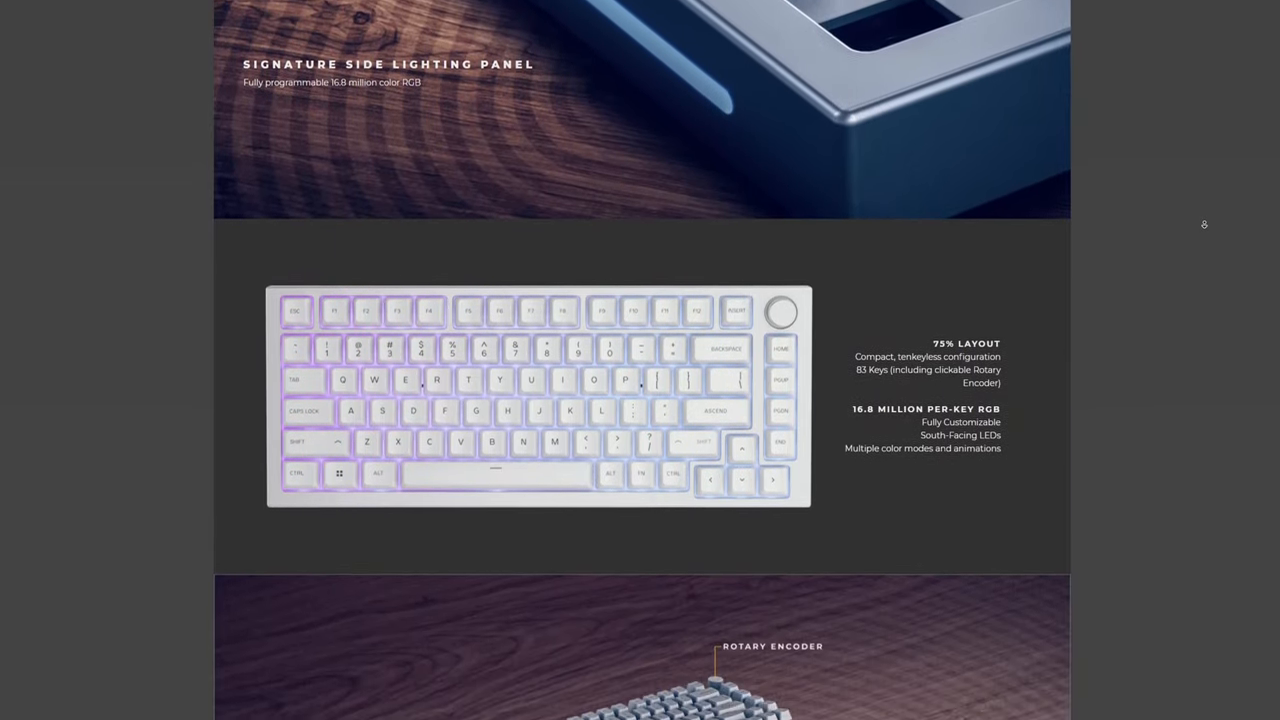
pyautogui.scroll(-3)
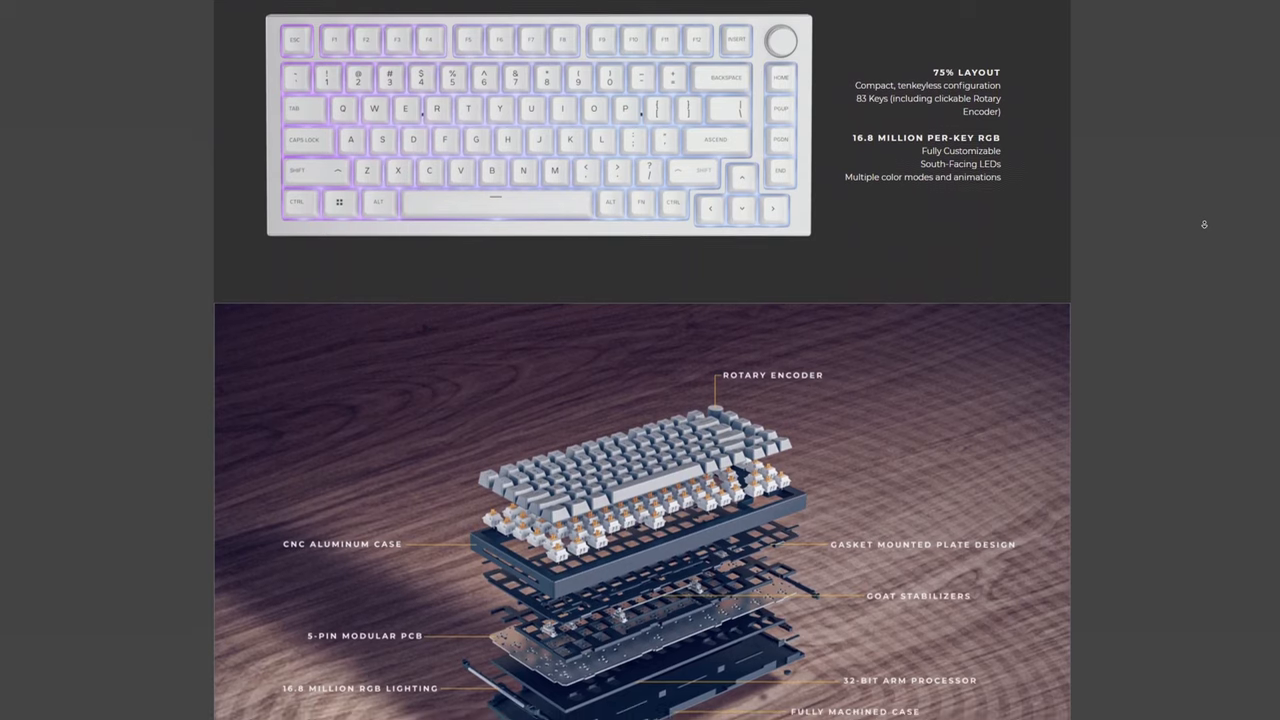
# Scroll past the Rotary Encoder and USB-C exploded-view diagram to the barebones keyboard image.
pyautogui.scroll(-3)
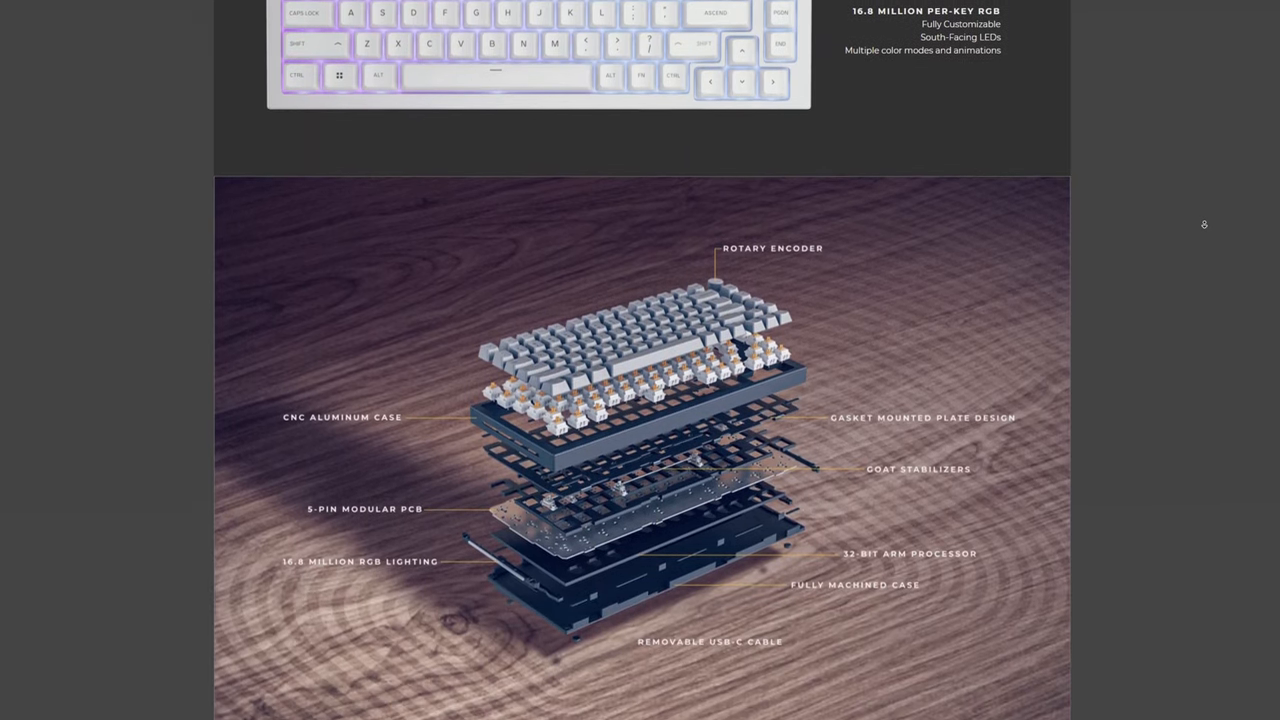
pyautogui.scroll(-3)
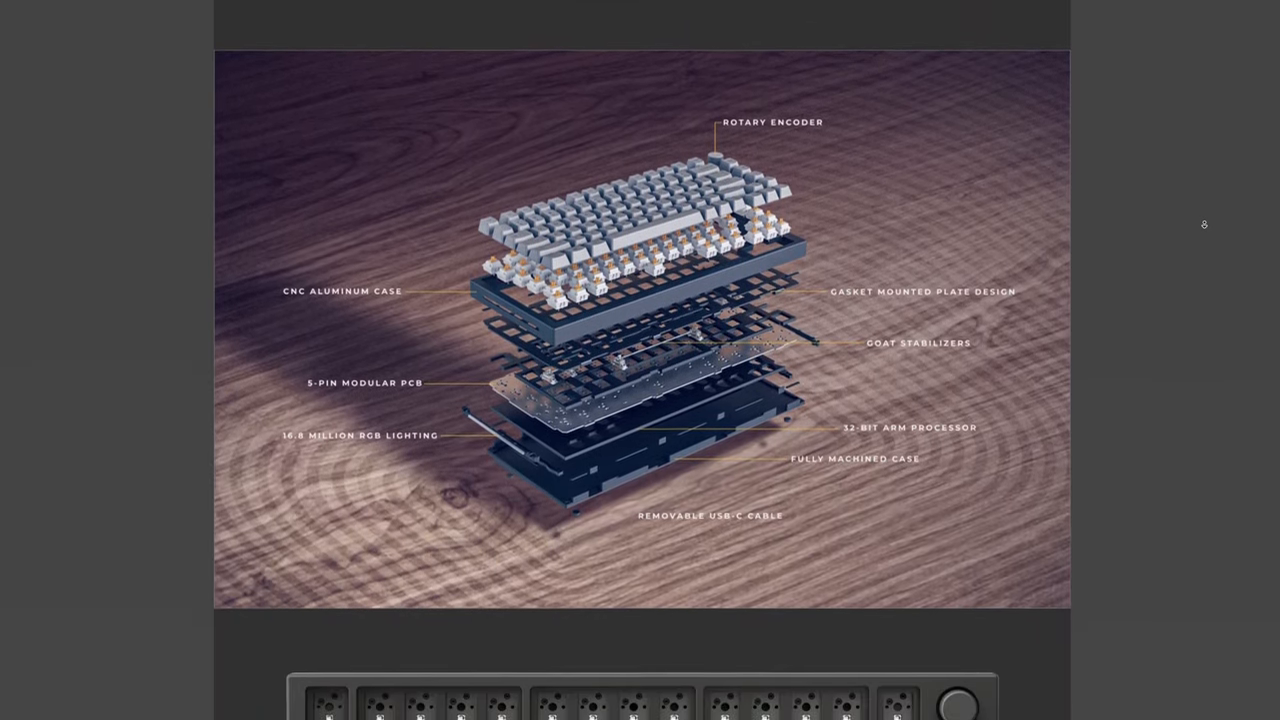
pyautogui.scroll(-3)
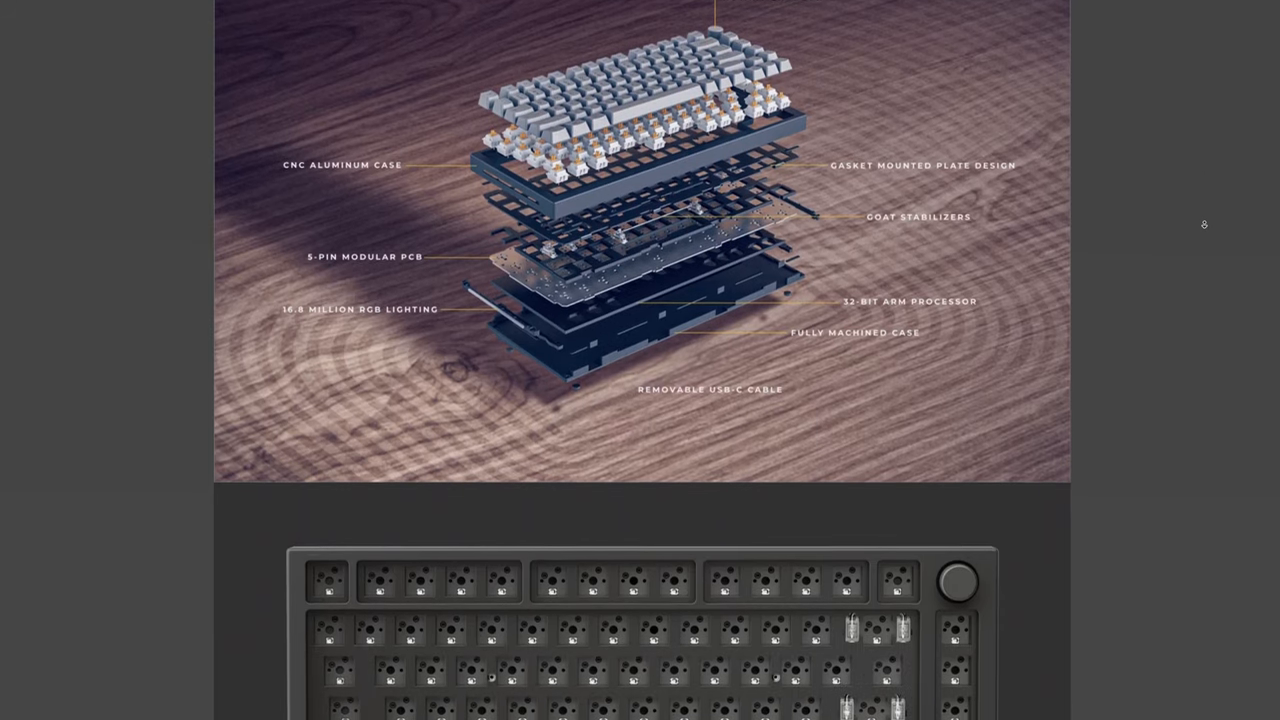